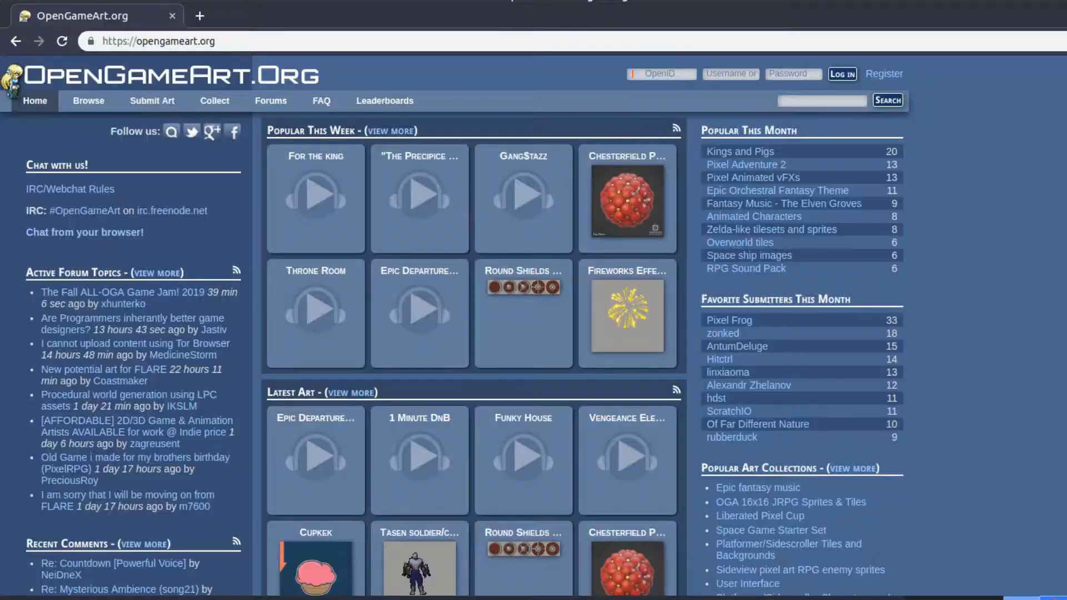
# Find the '8 Color Full Game Sprite & Tiles' pack under 2D Art and get its tile map PNG
pyautogui.scroll(-3)
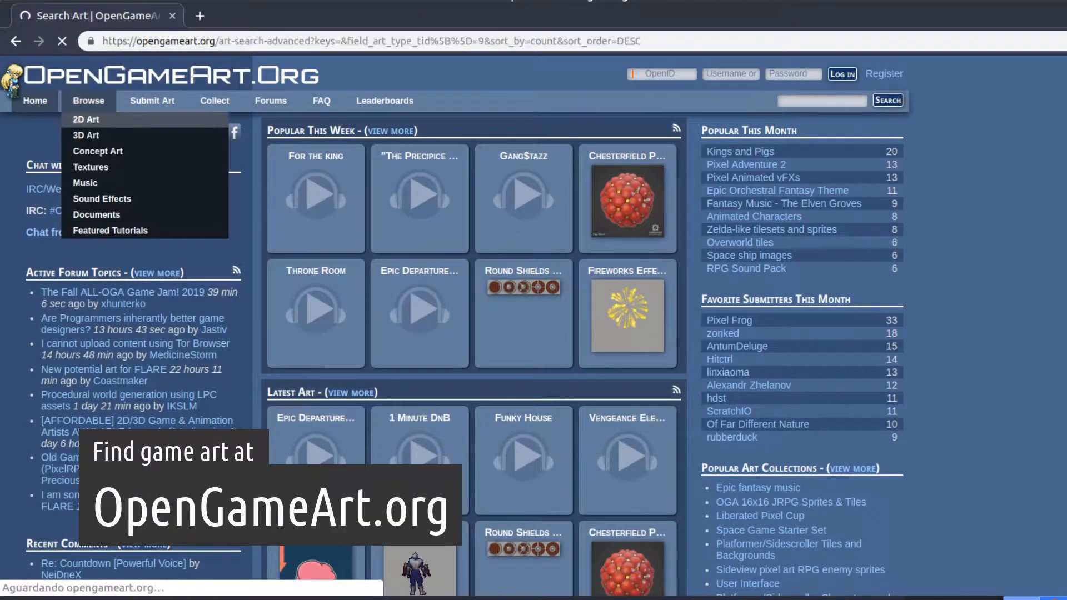
pyautogui.click(86, 118)
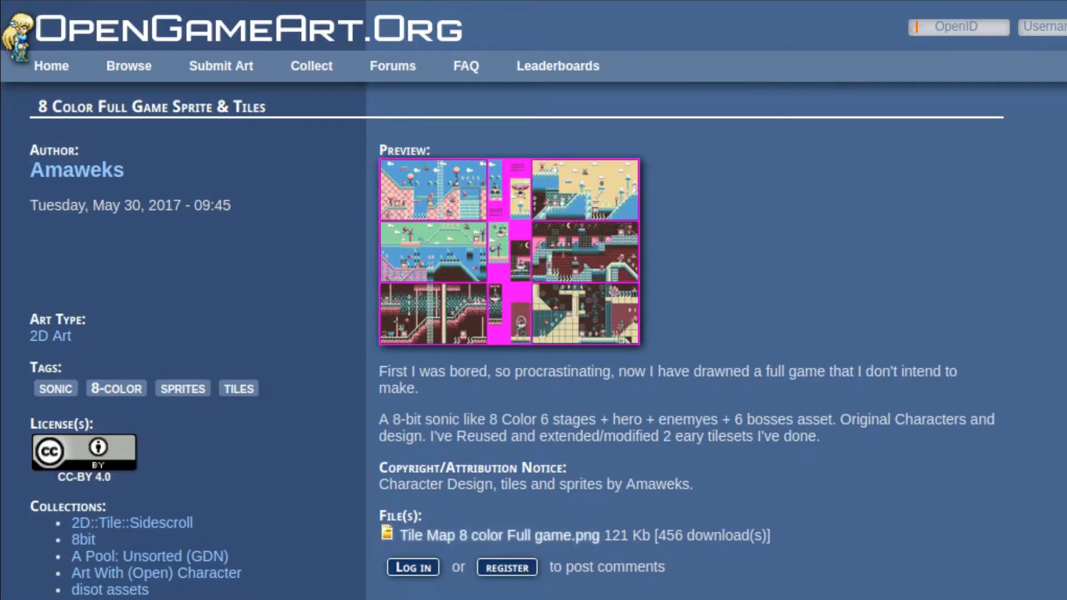
pyautogui.click(509, 252)
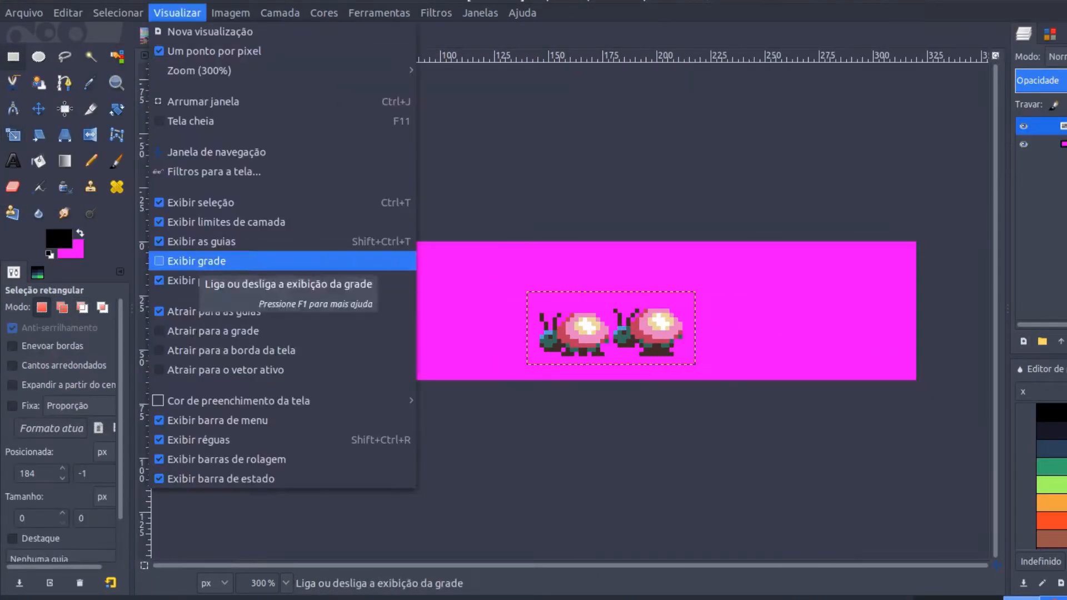
# Place the two snail frames top-left with a Snail title on a grid, and export as snail.png
pyautogui.click(199, 261)
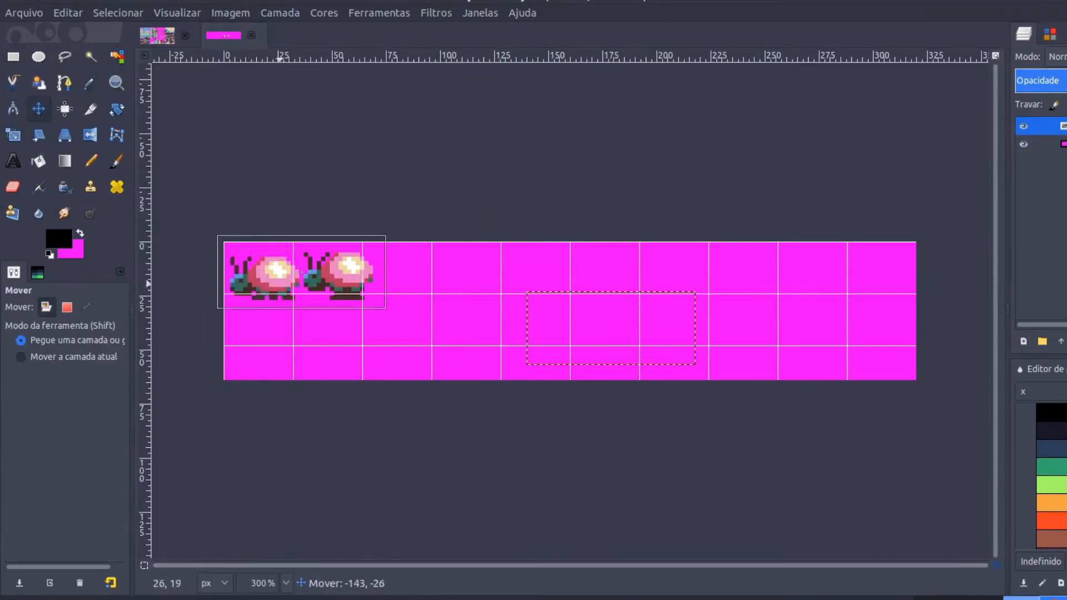
pyautogui.click(12, 161)
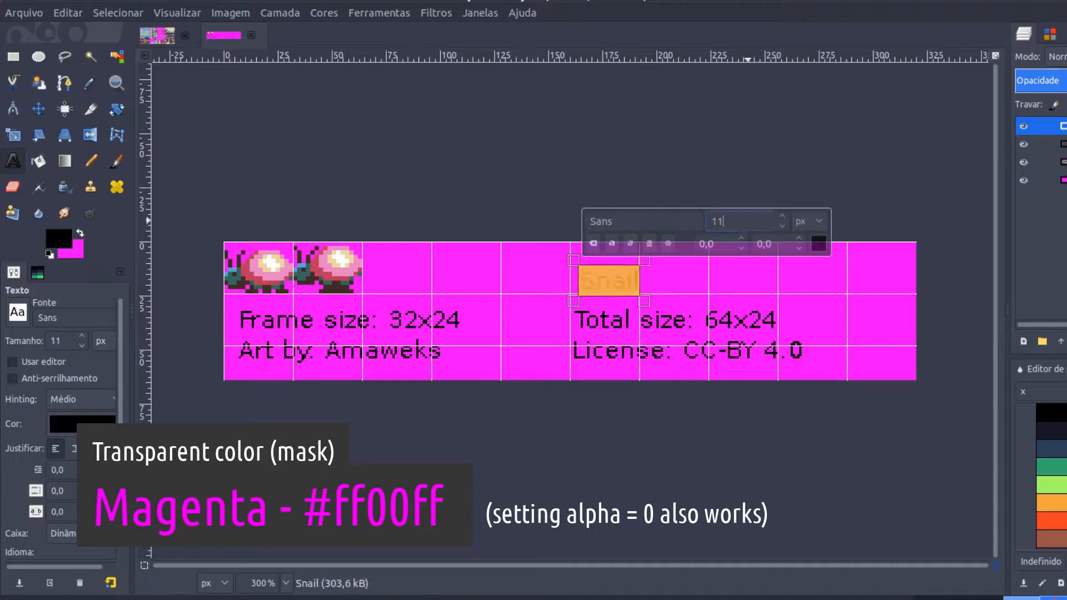
pyautogui.click(37, 108)
pyautogui.write('sna')
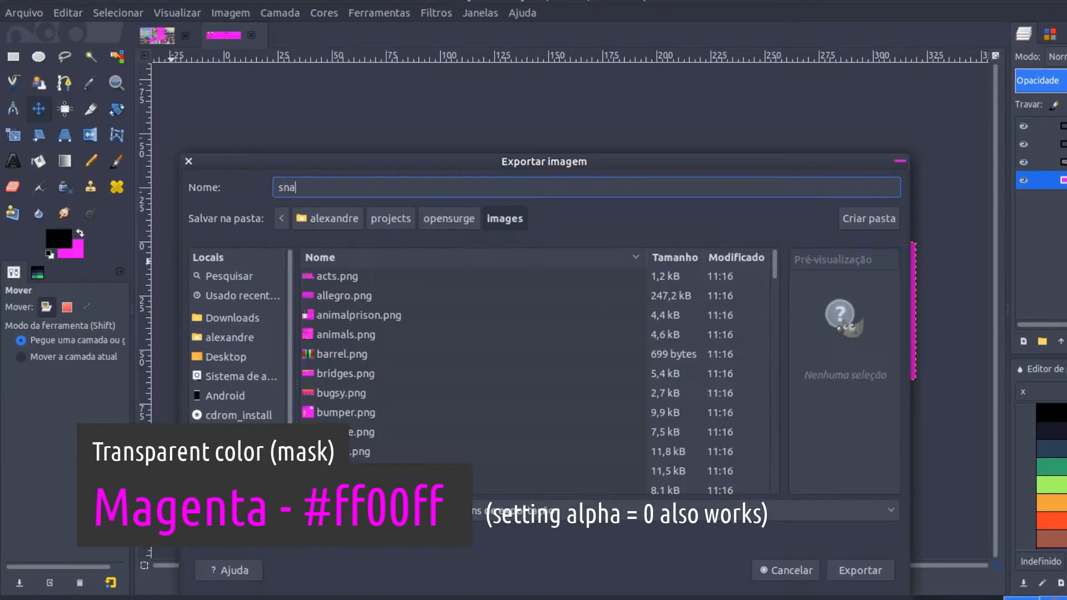
pyautogui.click(860, 570)
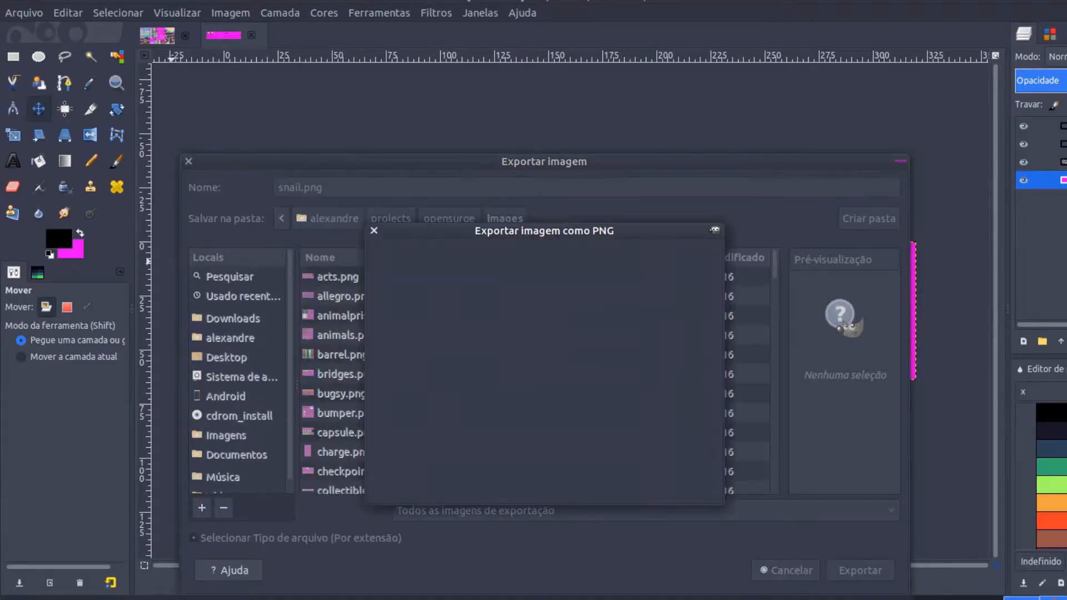
pyautogui.click(859, 570)
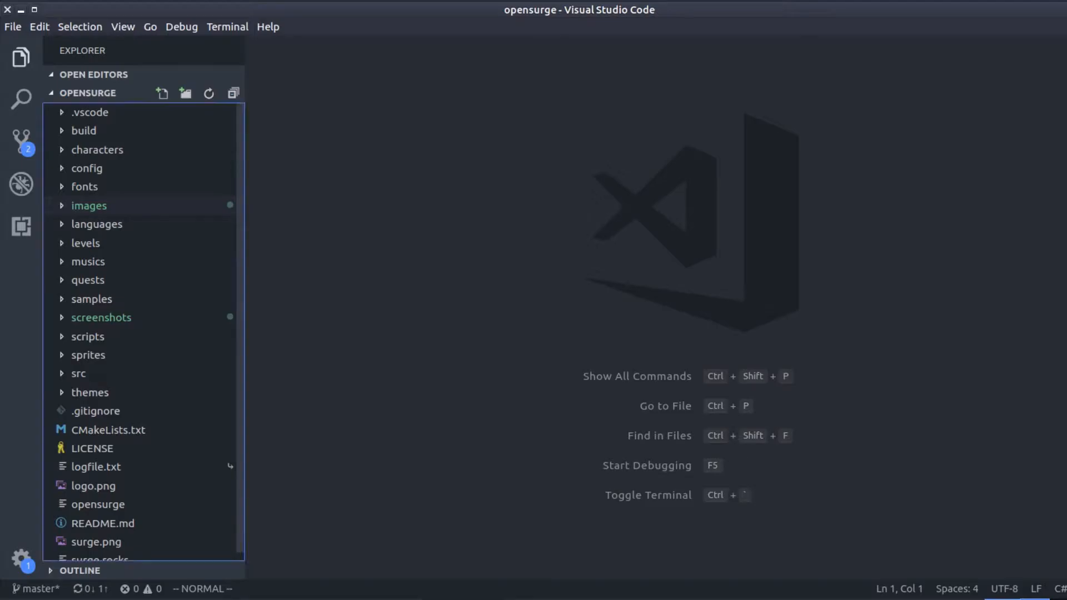
# Preview images/snail.png, then expand sprites/enemies and open marmot.spr
pyautogui.scroll(-3)
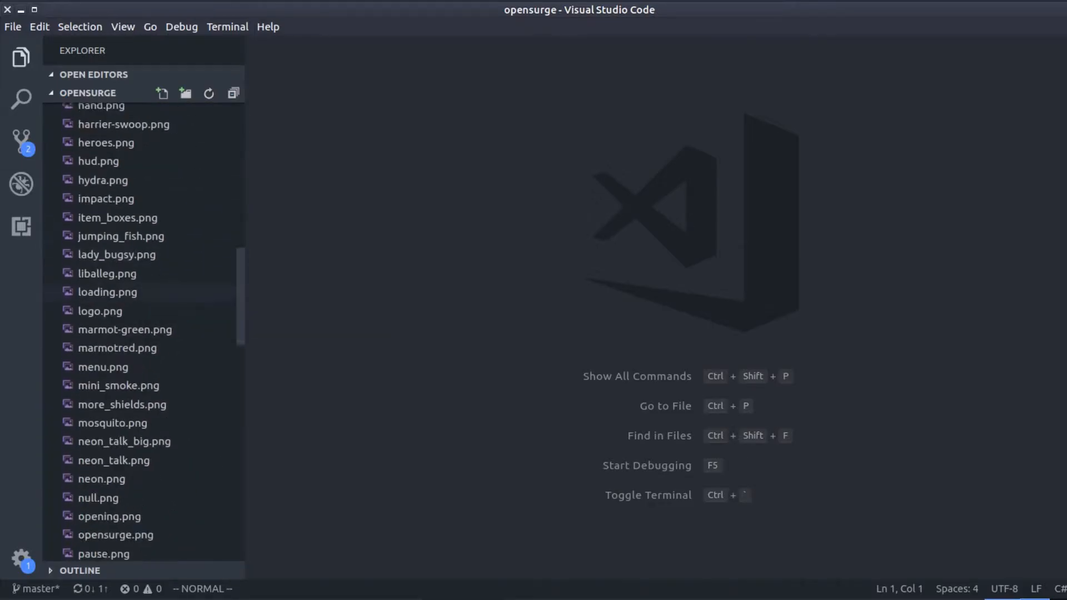
pyautogui.click(101, 424)
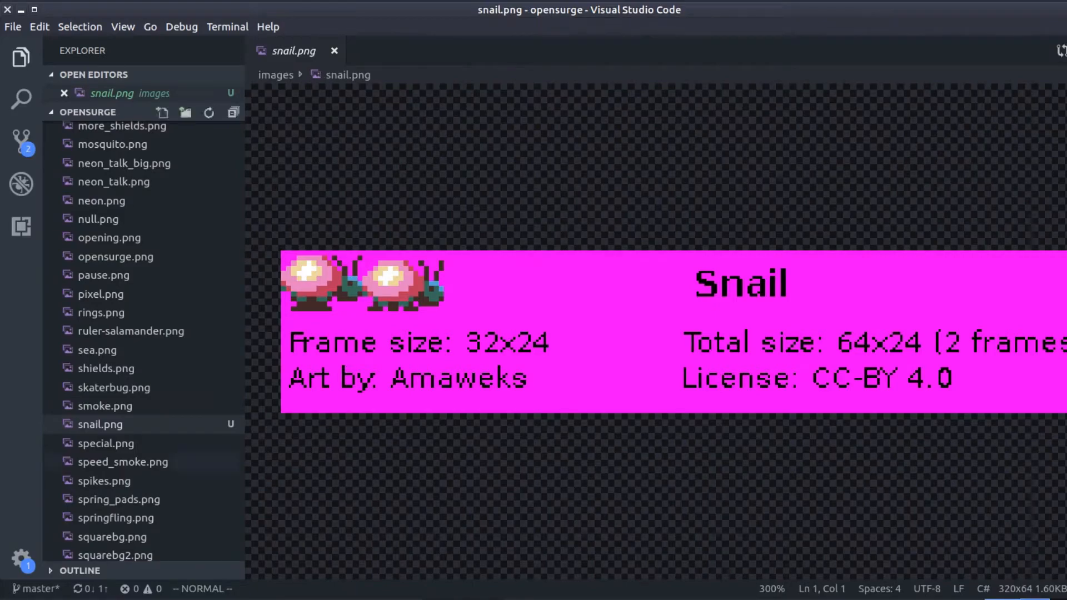
pyautogui.scroll(3)
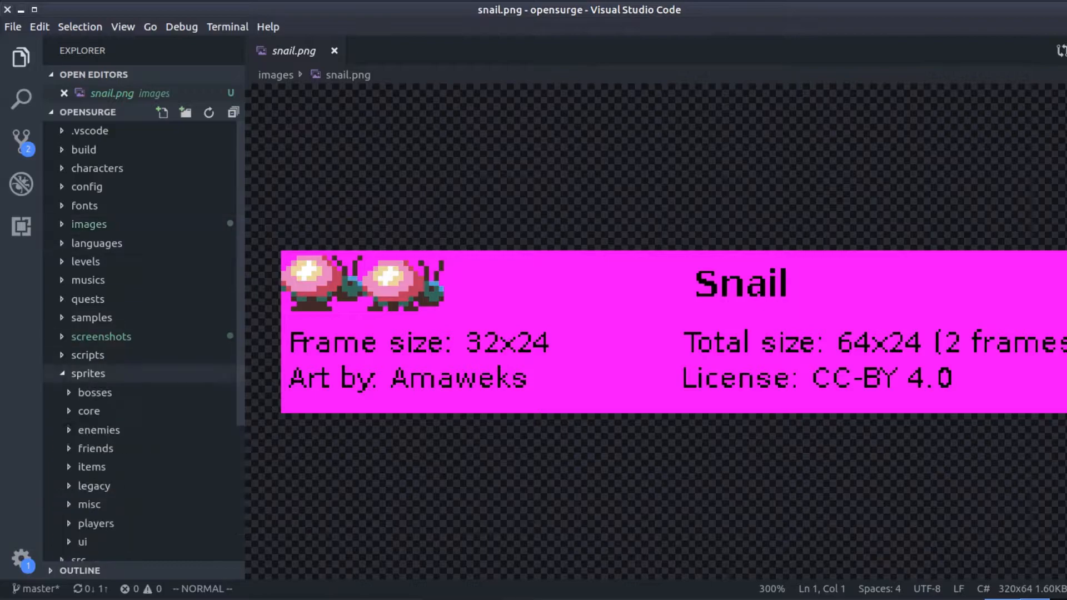
pyautogui.scroll(-3)
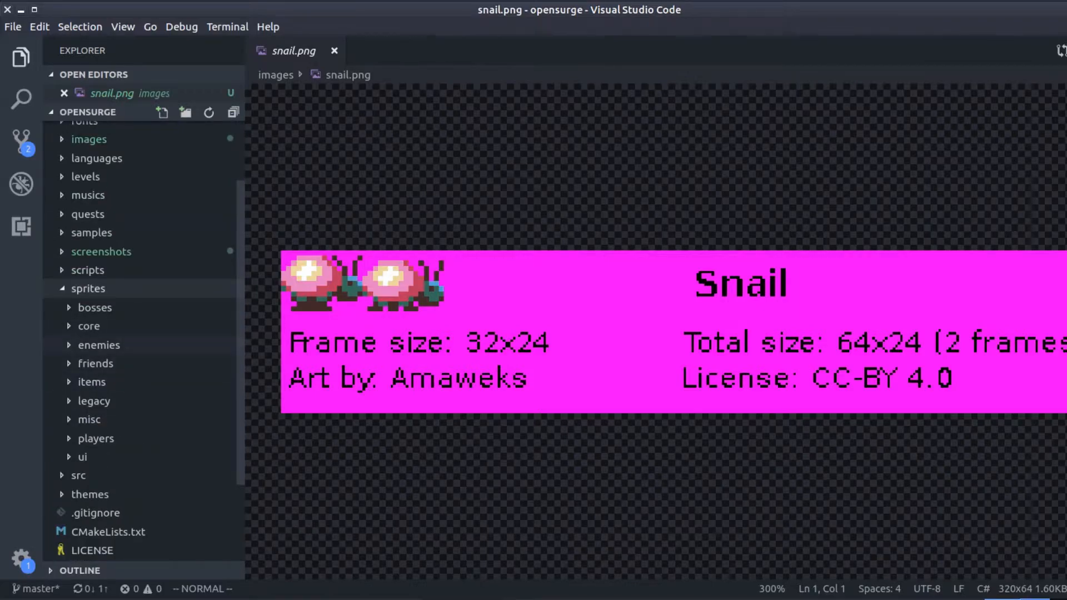
pyautogui.click(99, 345)
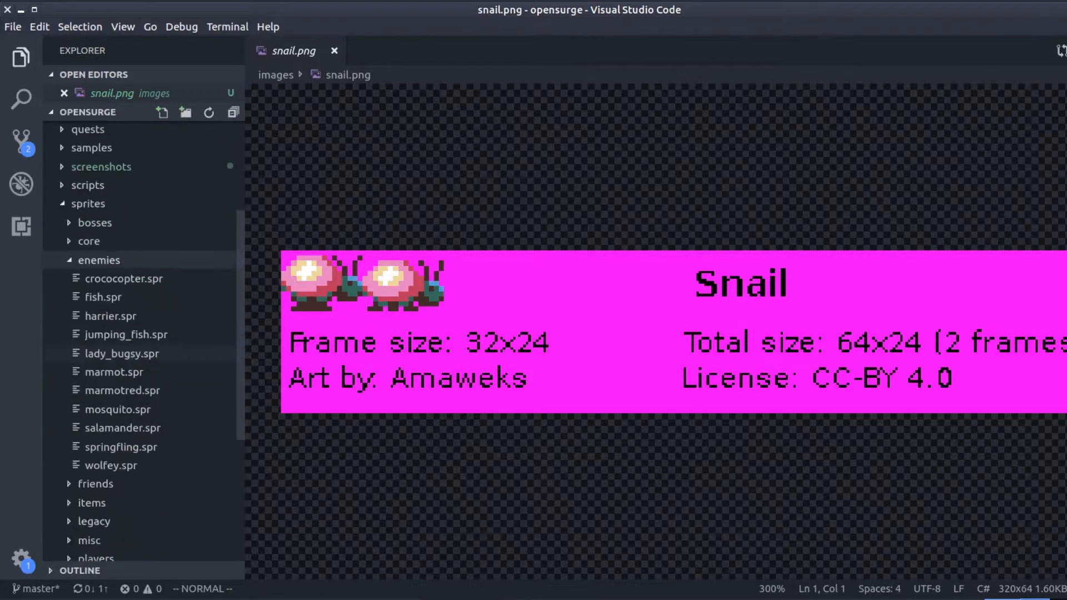
pyautogui.click(113, 372)
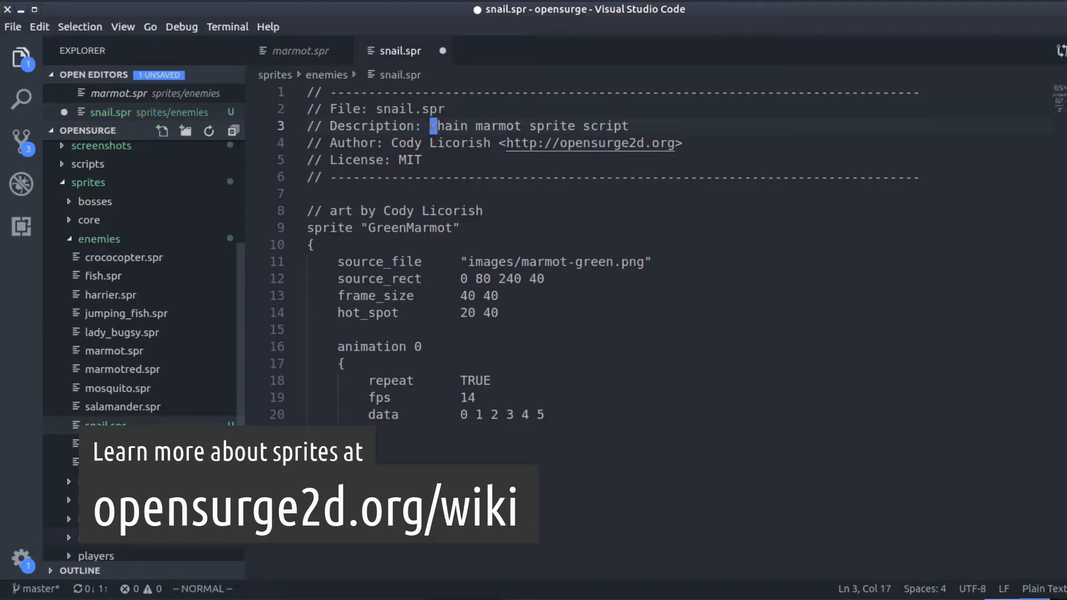
# Set the header to 'Snail sprite definition', author to 'YOUR NAME HER', and sprite name to Snail
pyautogui.write('Snail sprite definition')
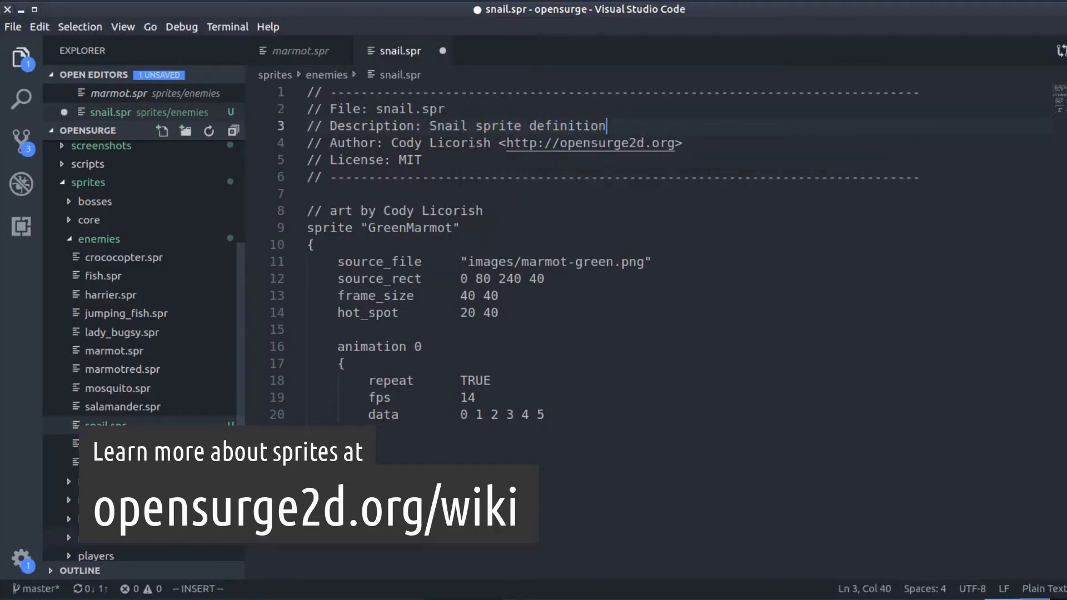
pyautogui.write('YOUR NAME HER')
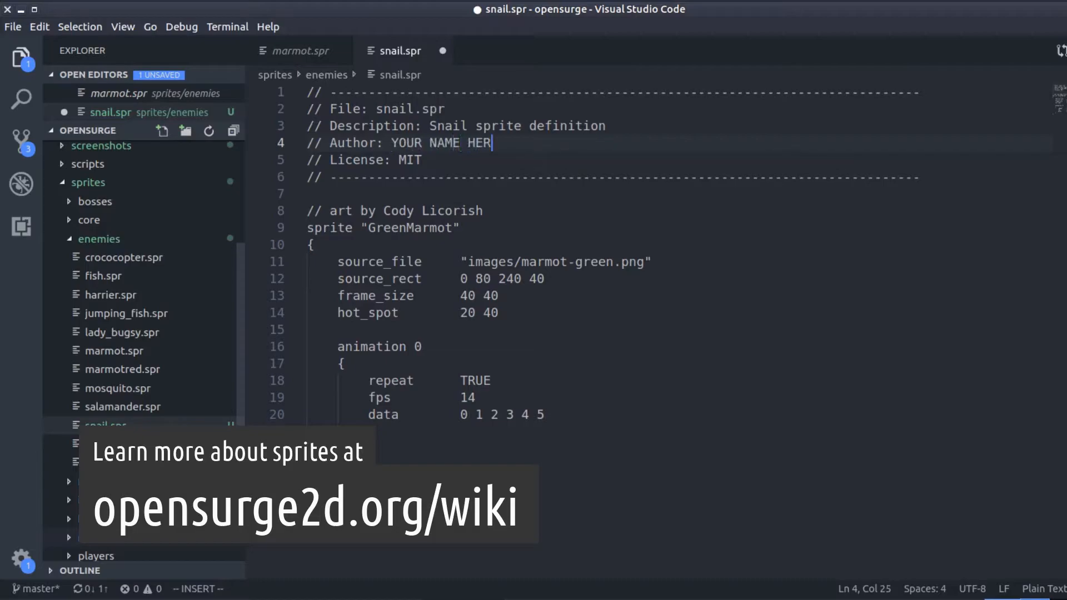
pyautogui.press('Escape')
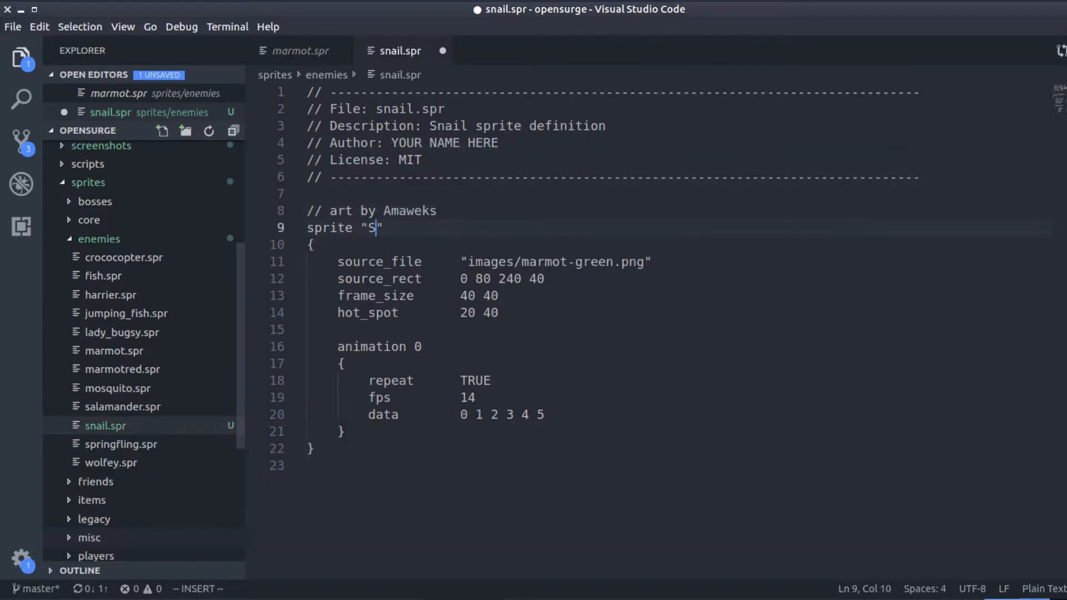
pyautogui.write('nail')
pyautogui.click(682, 312)
pyautogui.write('16')
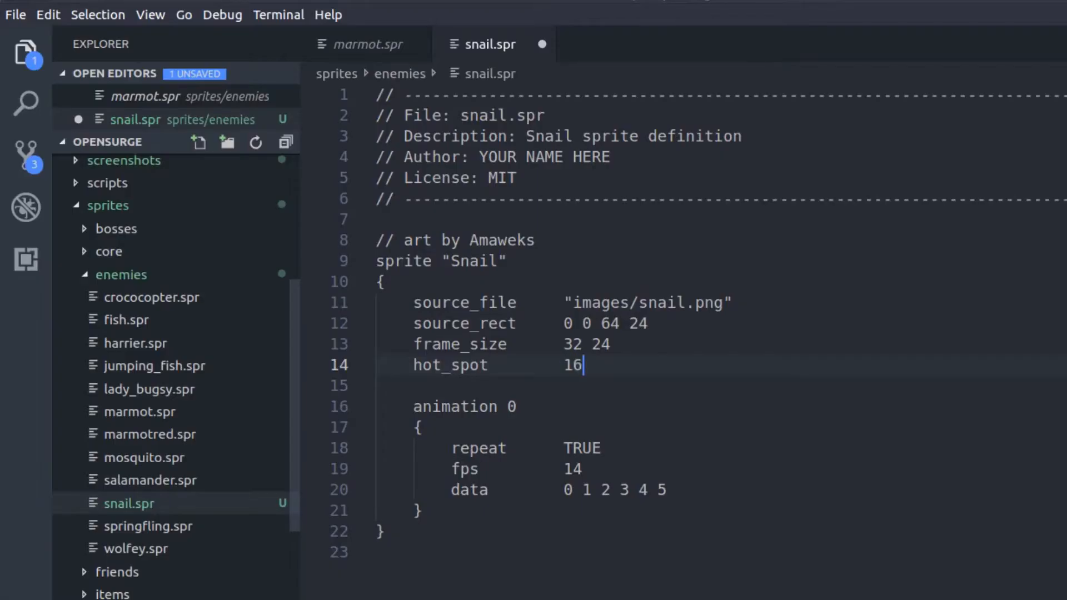
# Finish the snail.spr values with hot spot height 24 and an 8 fps animation
pyautogui.write('24')
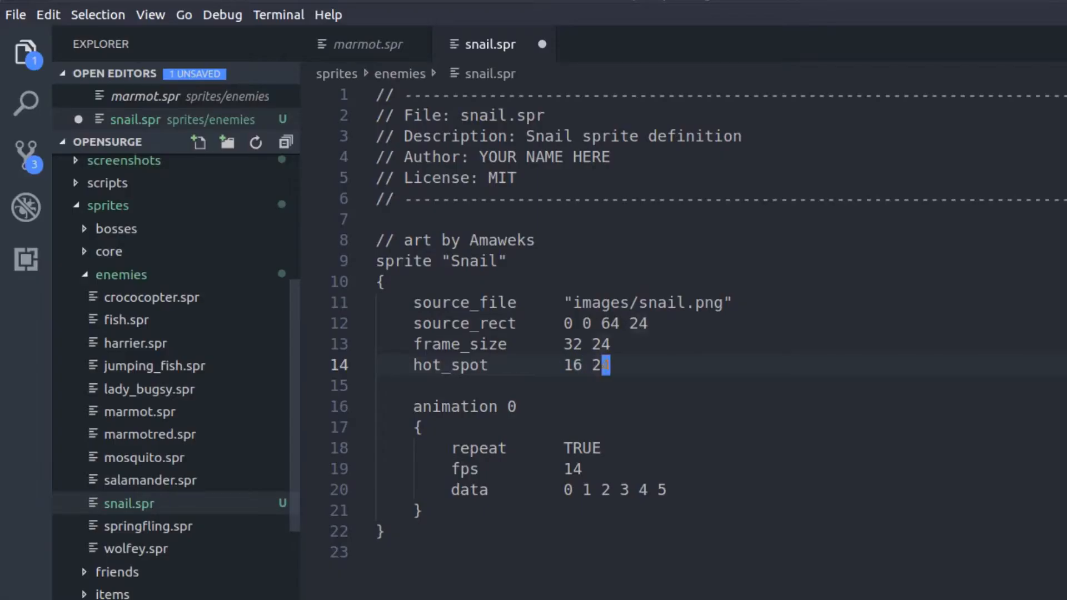
pyautogui.press('BackSpace')
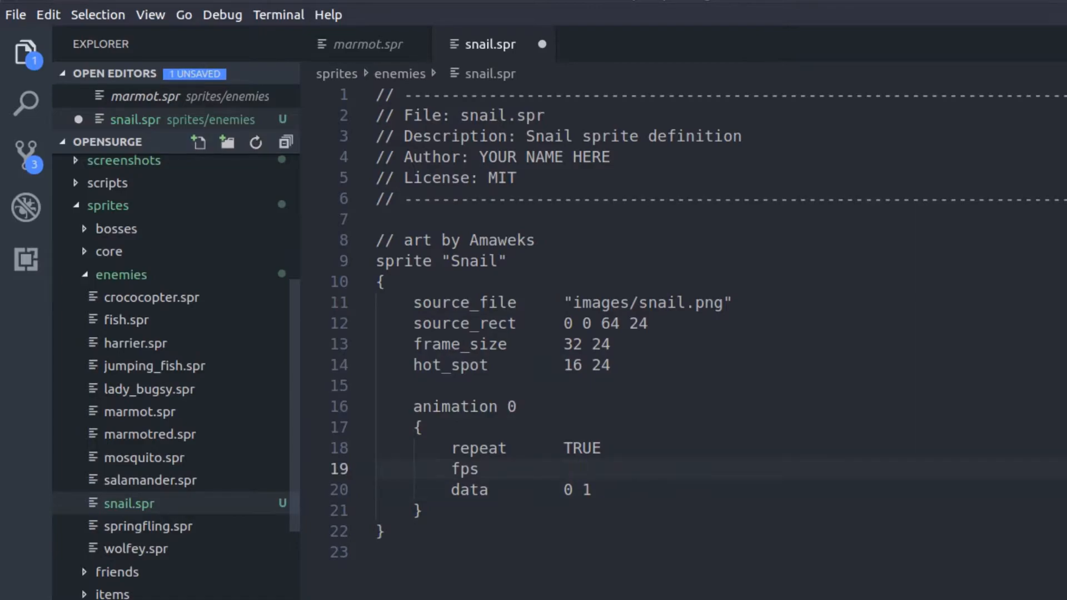
pyautogui.write('8')
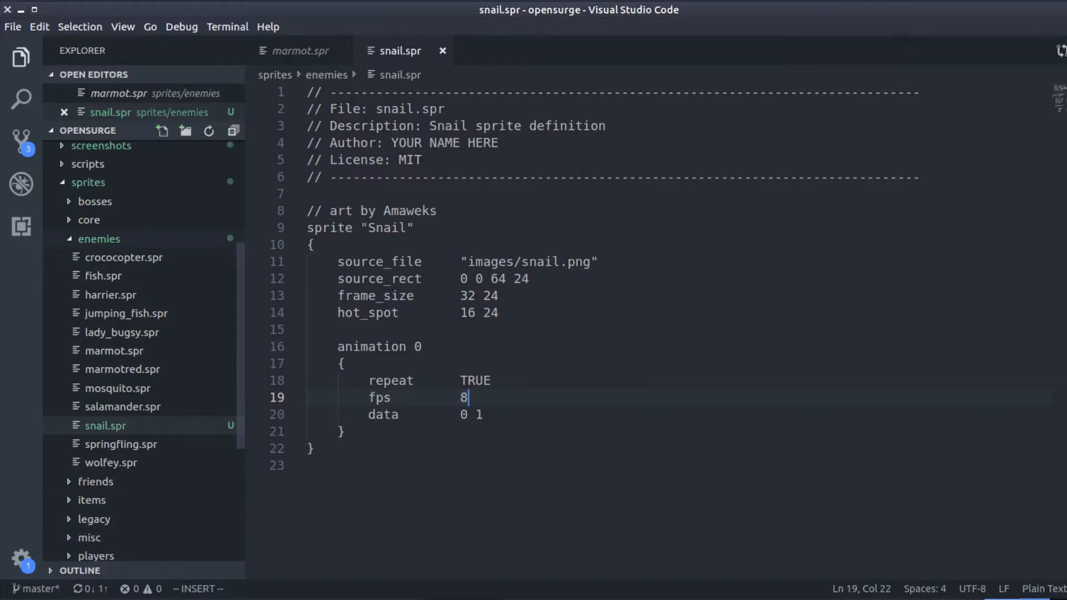
pyautogui.scroll(3)
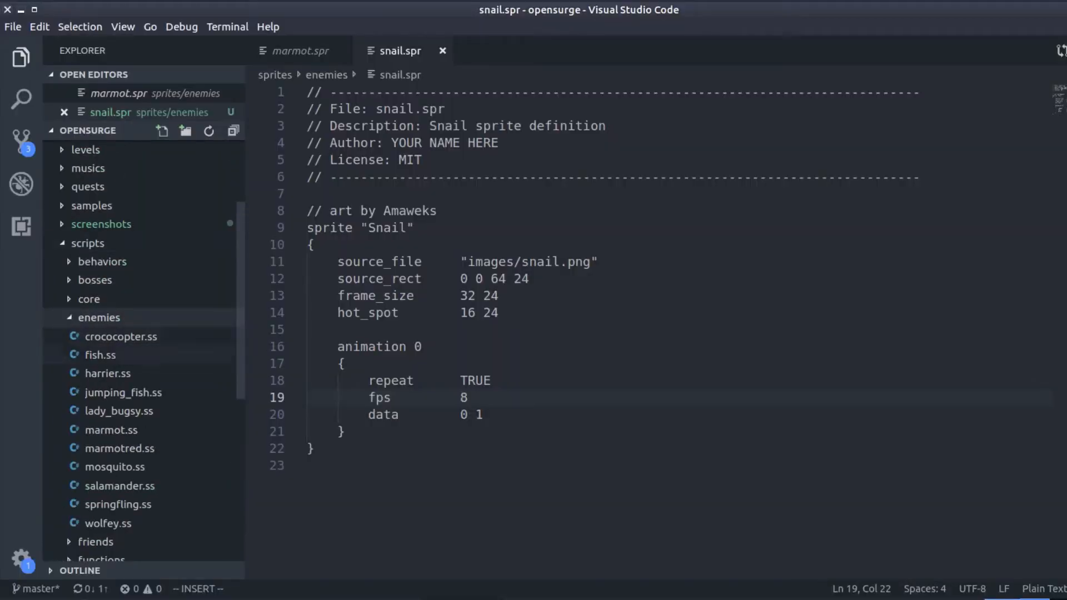
# Open the marmot.ss enemy script from scripts/enemies
pyautogui.click(111, 429)
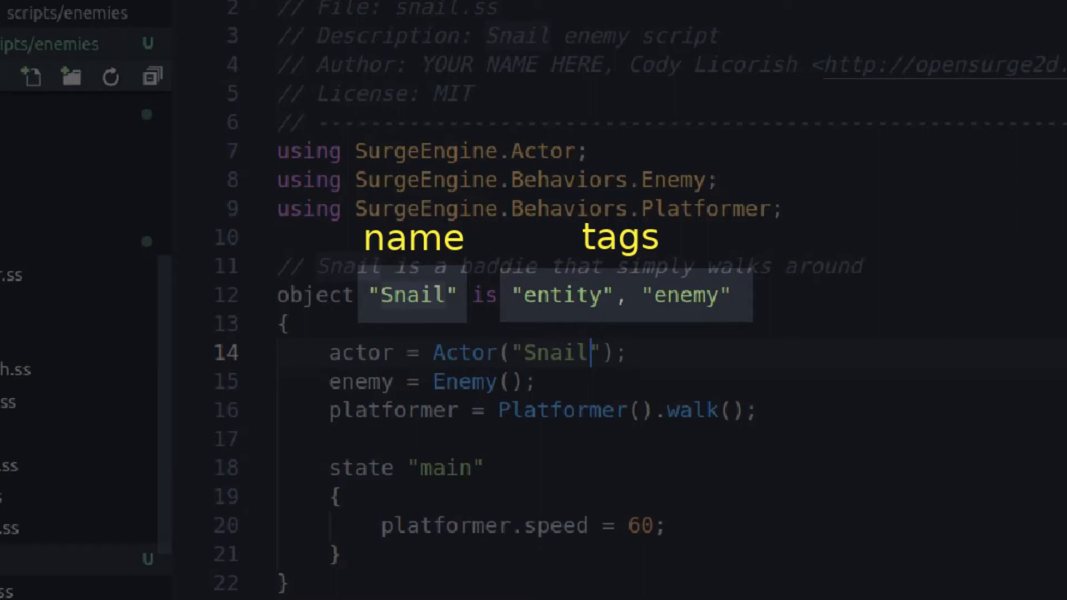
# Change the Snail script's platformer walking speed to 30
pyautogui.scroll(-3)
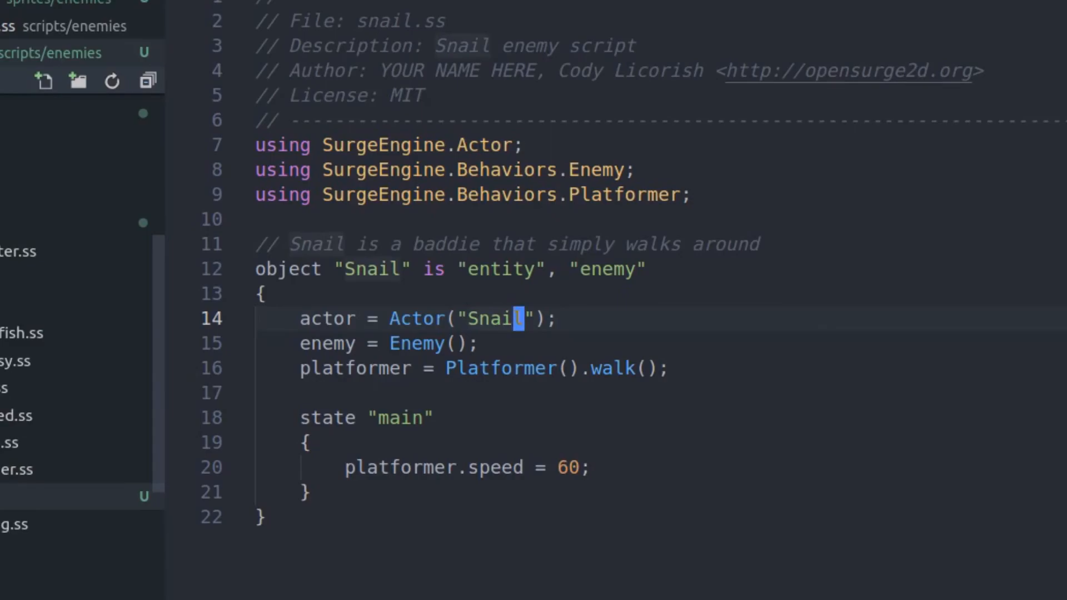
pyautogui.write('30')
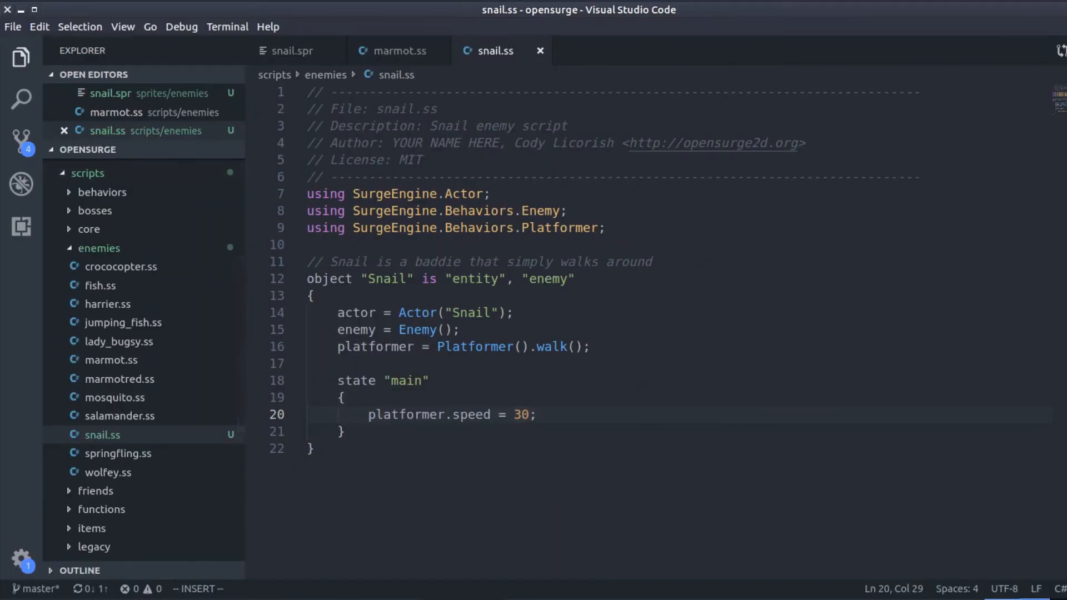
# Launch the engine with ./opensurge from VS Code's integrated terminal
pyautogui.press('ctrl+`')
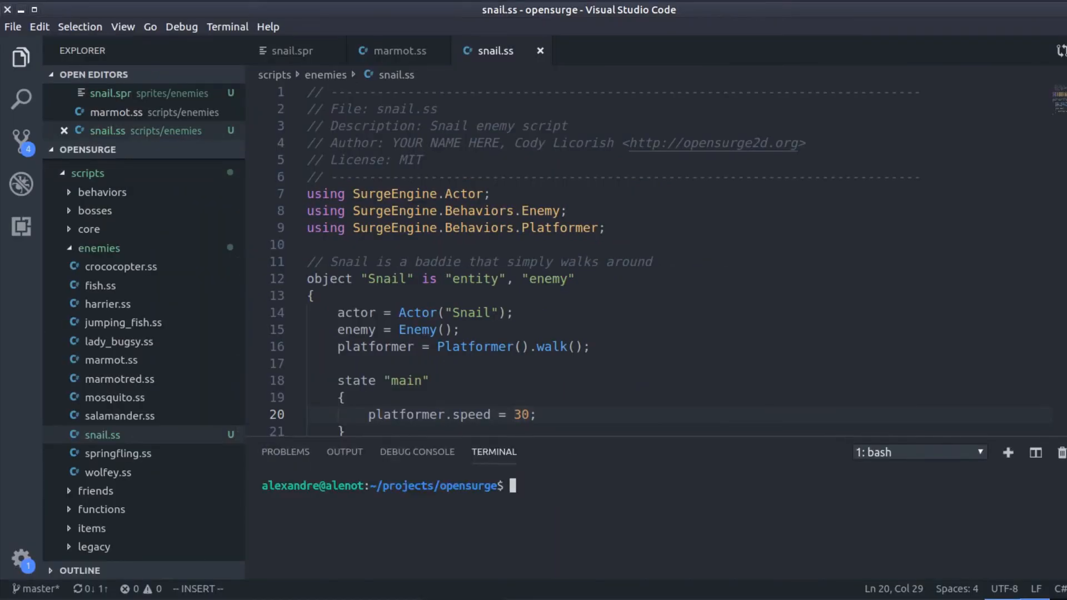
pyautogui.write('./opensu')
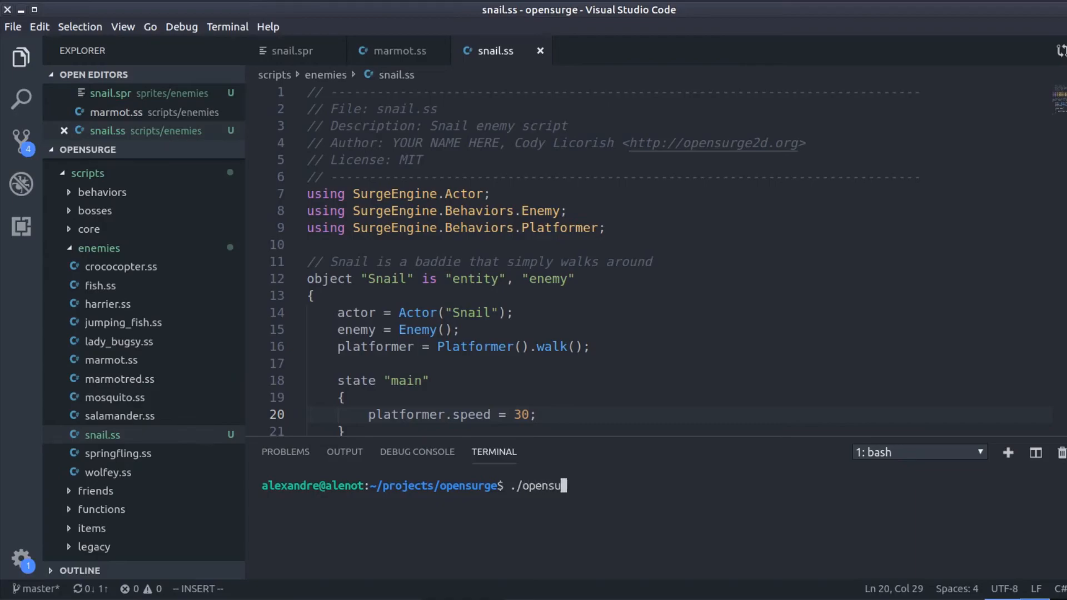
pyautogui.press('Return')
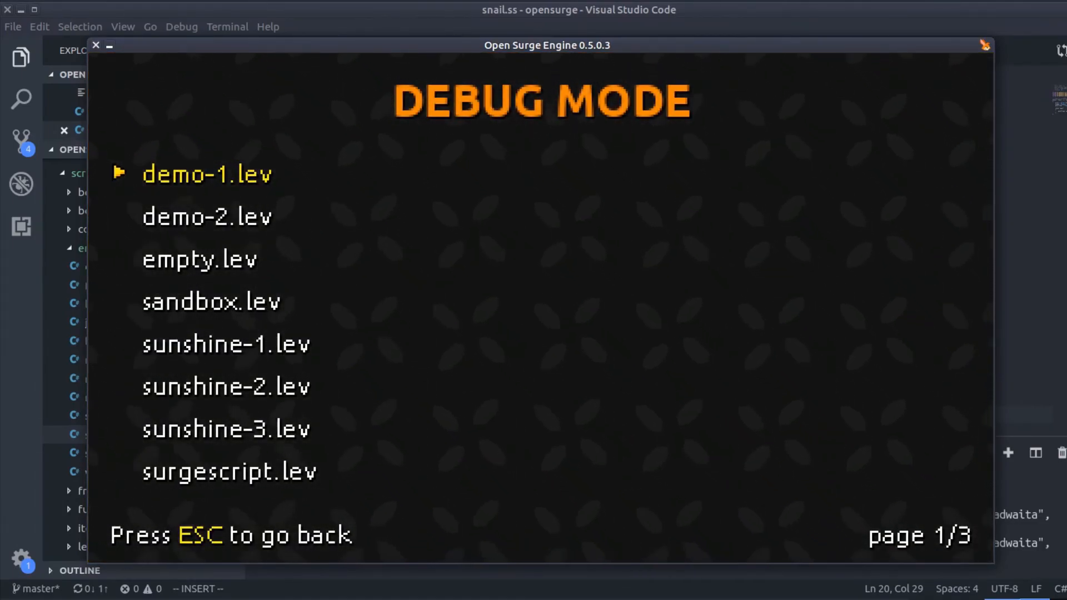
# Highlight sunshine-1.lev in the debug mode level list
pyautogui.press('Down')
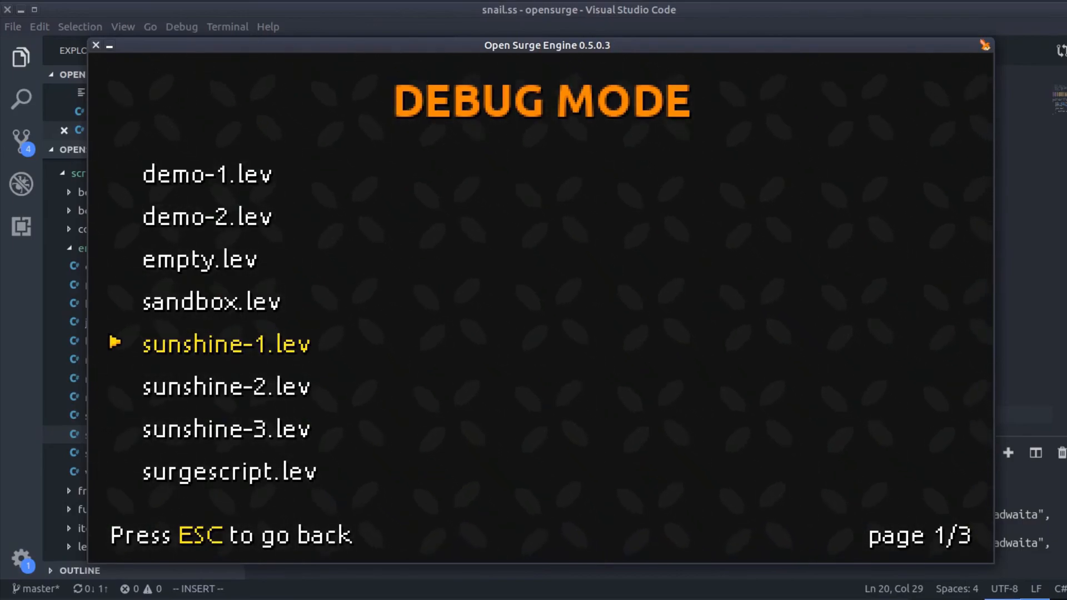